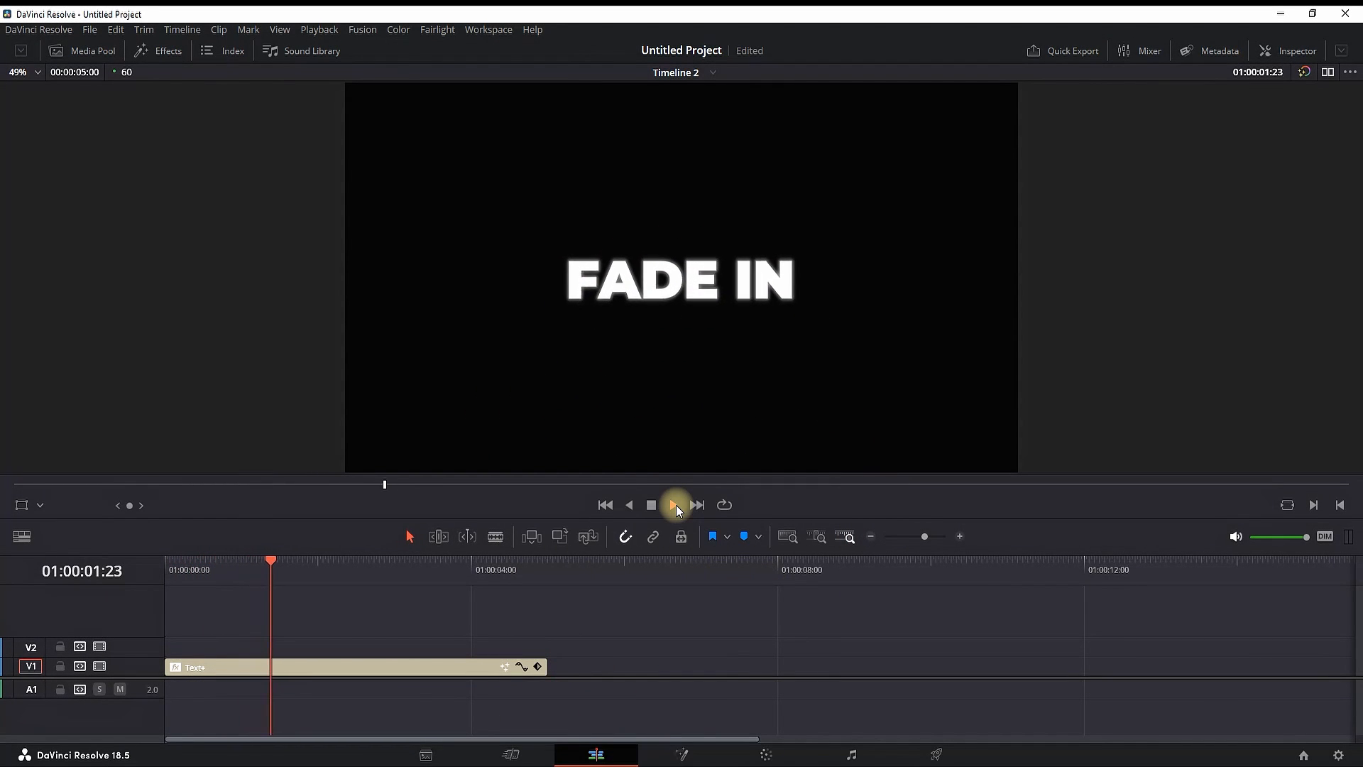
Step: Preview the title, then place an Adjustment Clip on V2 matching the FADE IN title's length
click(675, 504)
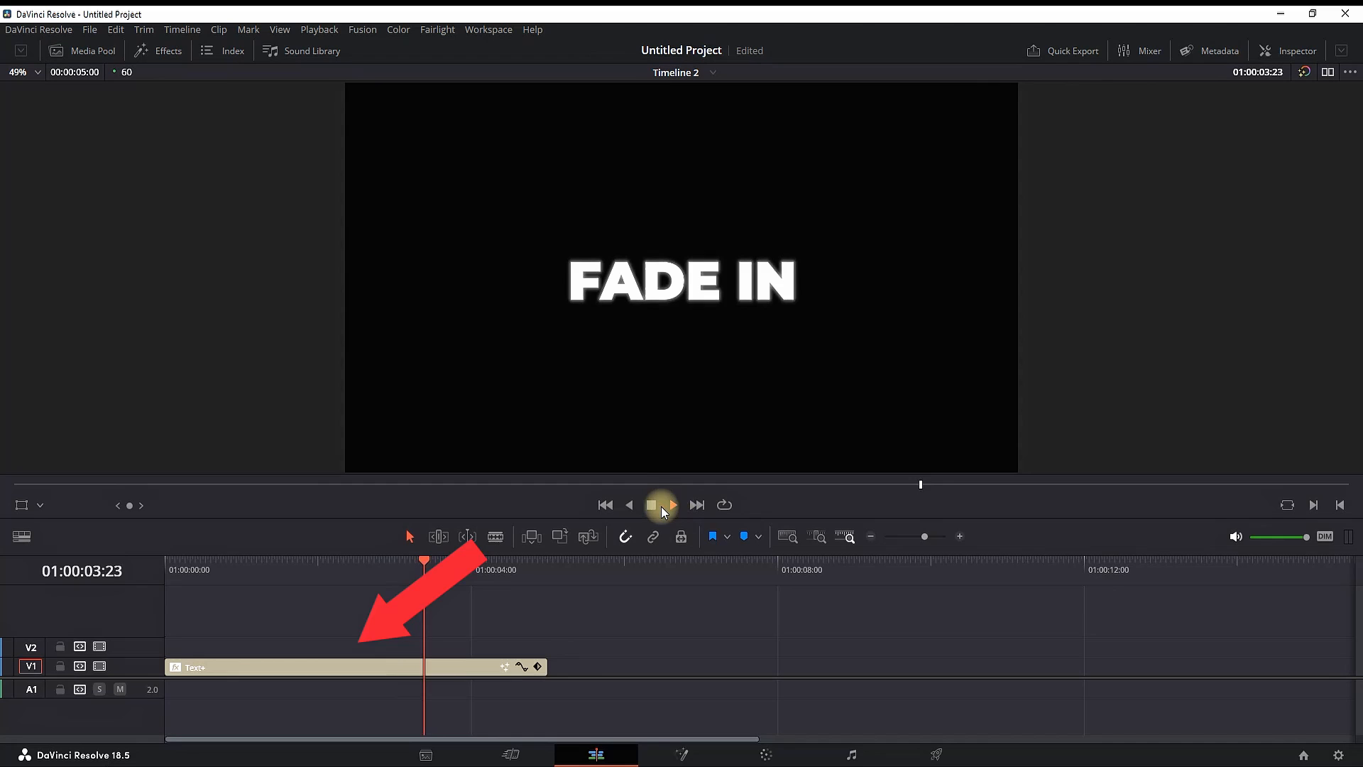
click(650, 504)
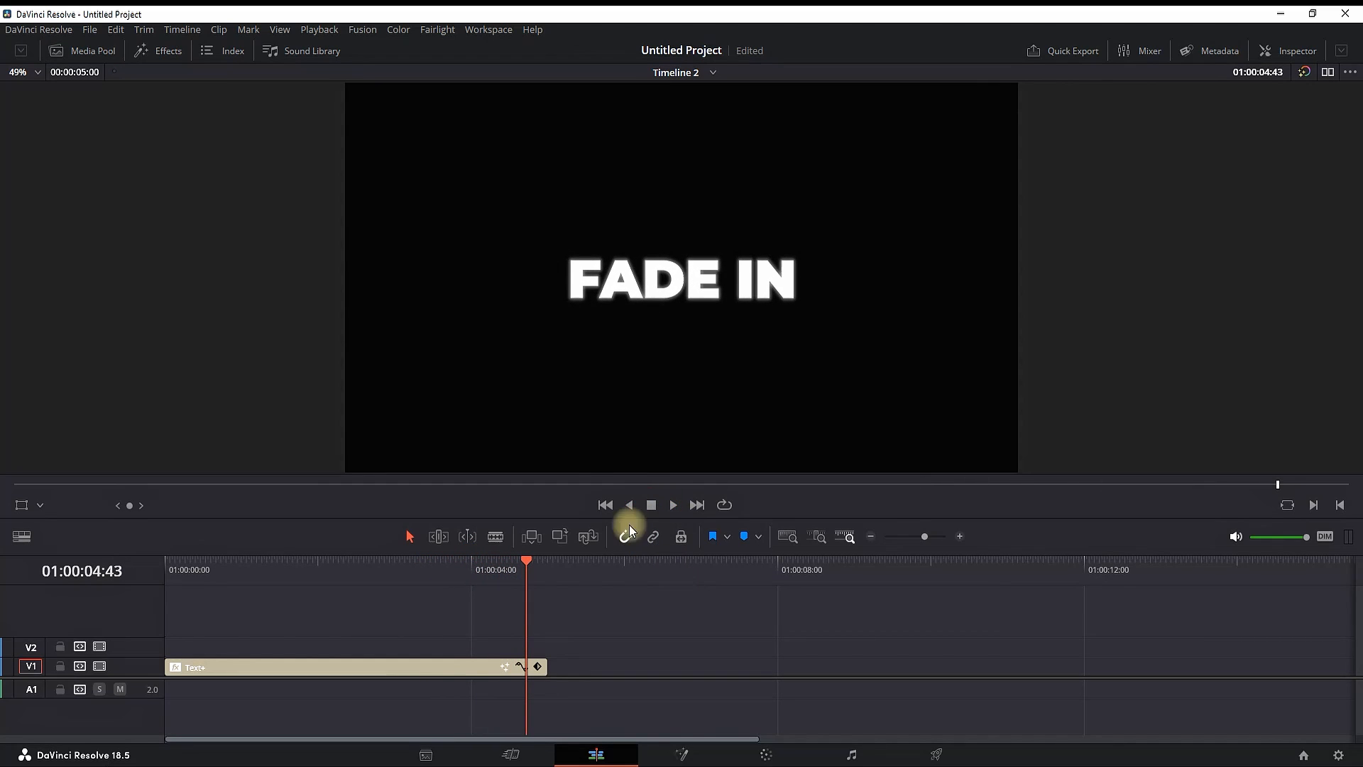
click(158, 50)
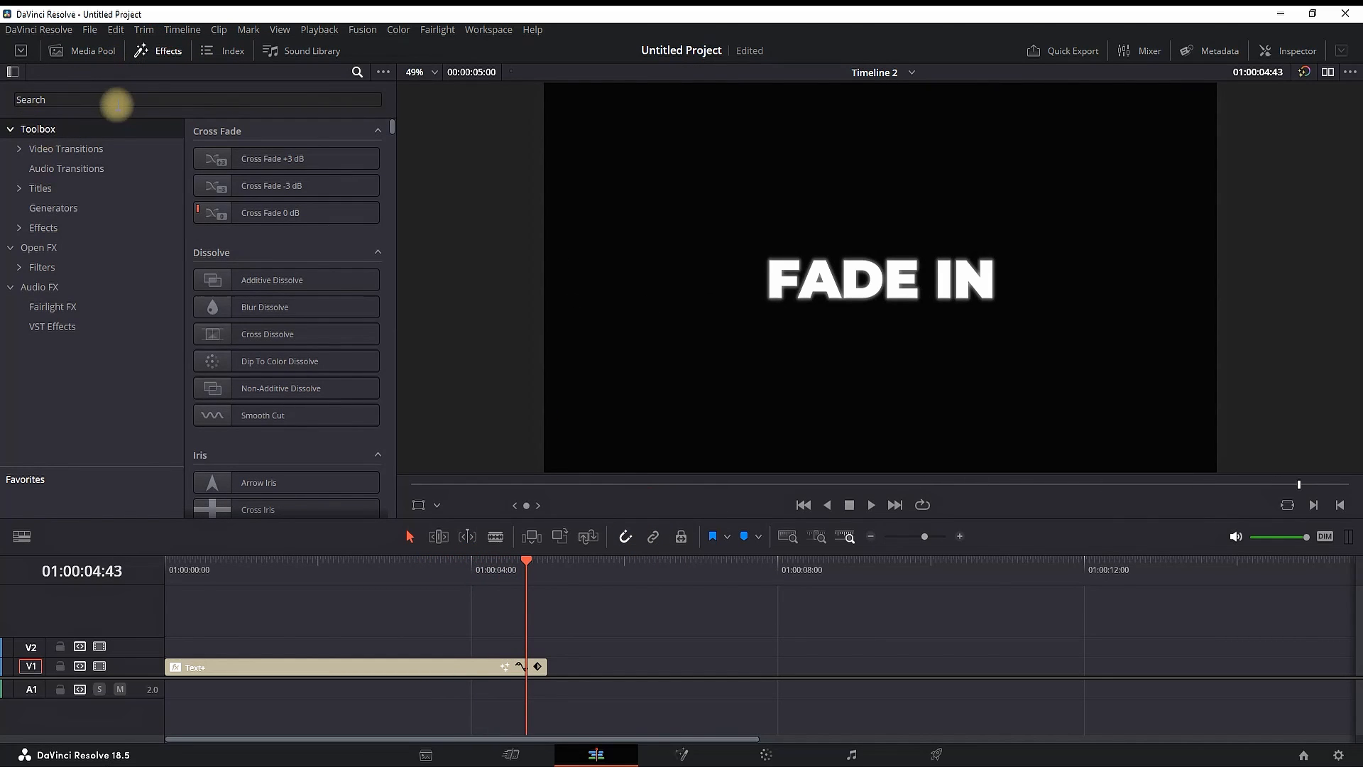
text(adju)
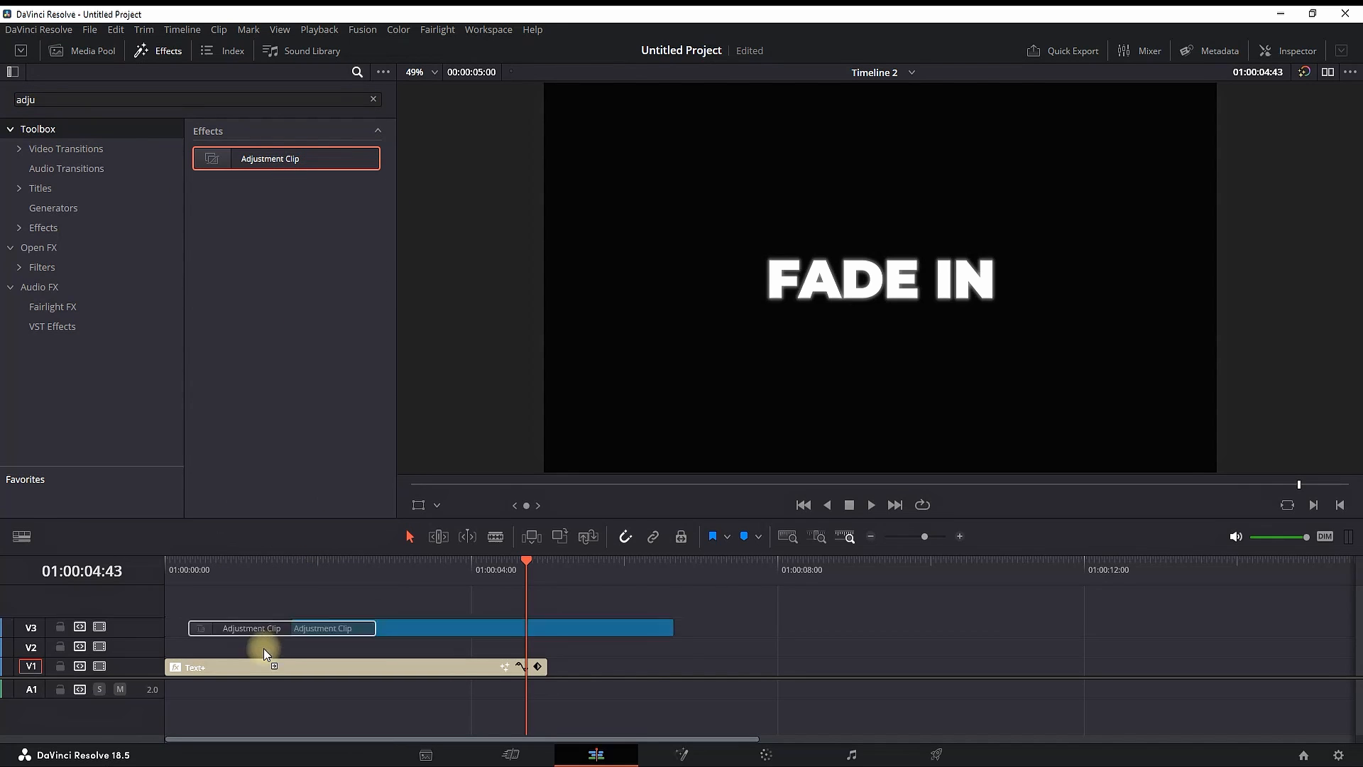
click(159, 51)
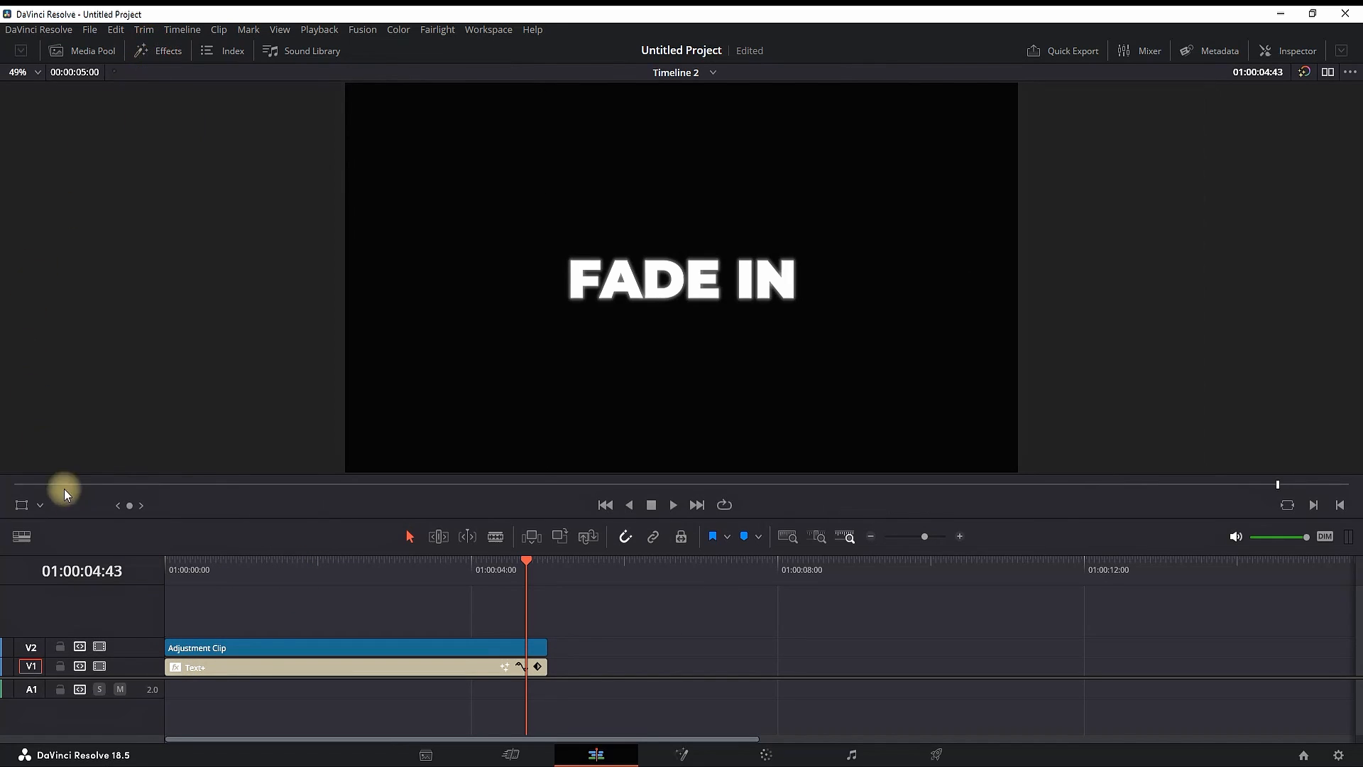
click(424, 647)
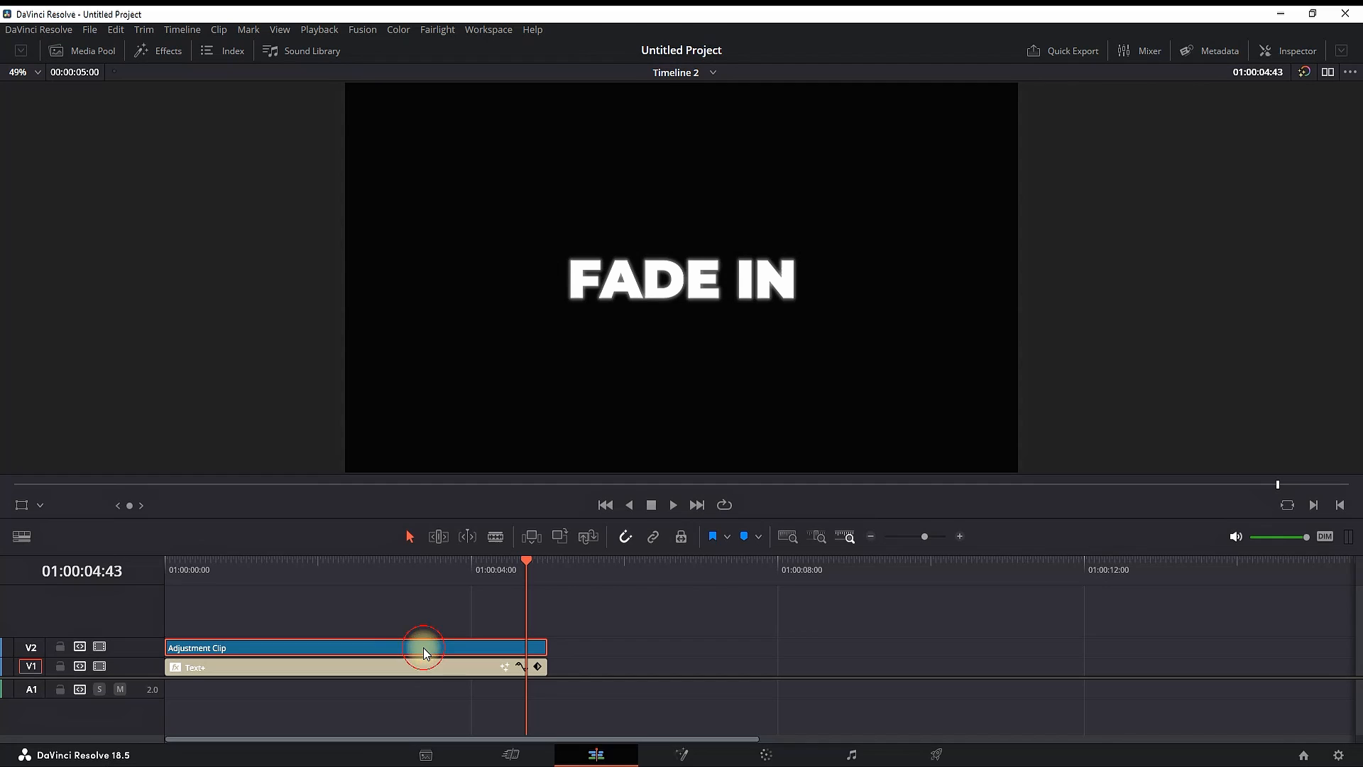
Step: Open the Adjustment Clip in the Fusion page and add a Rectangle mask node above MediaIn1
right_click(424, 647)
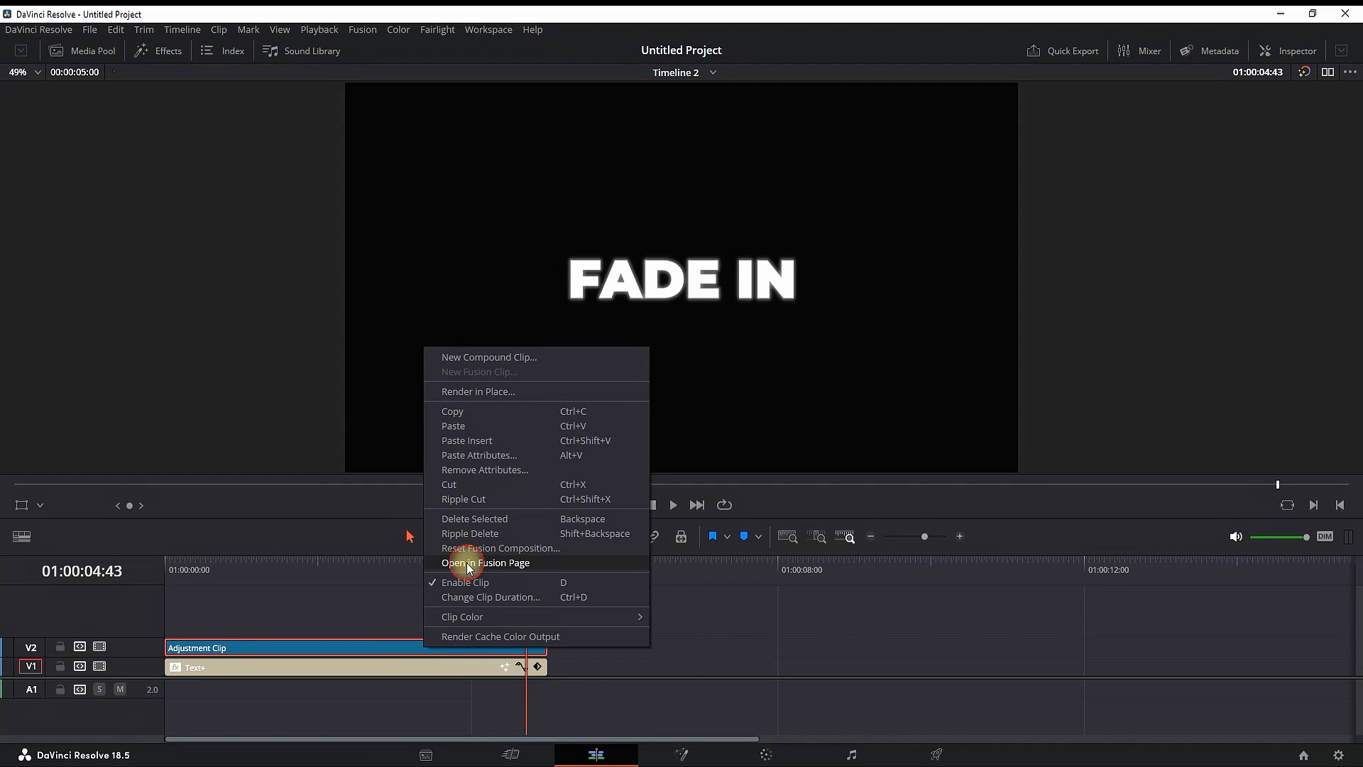
click(487, 562)
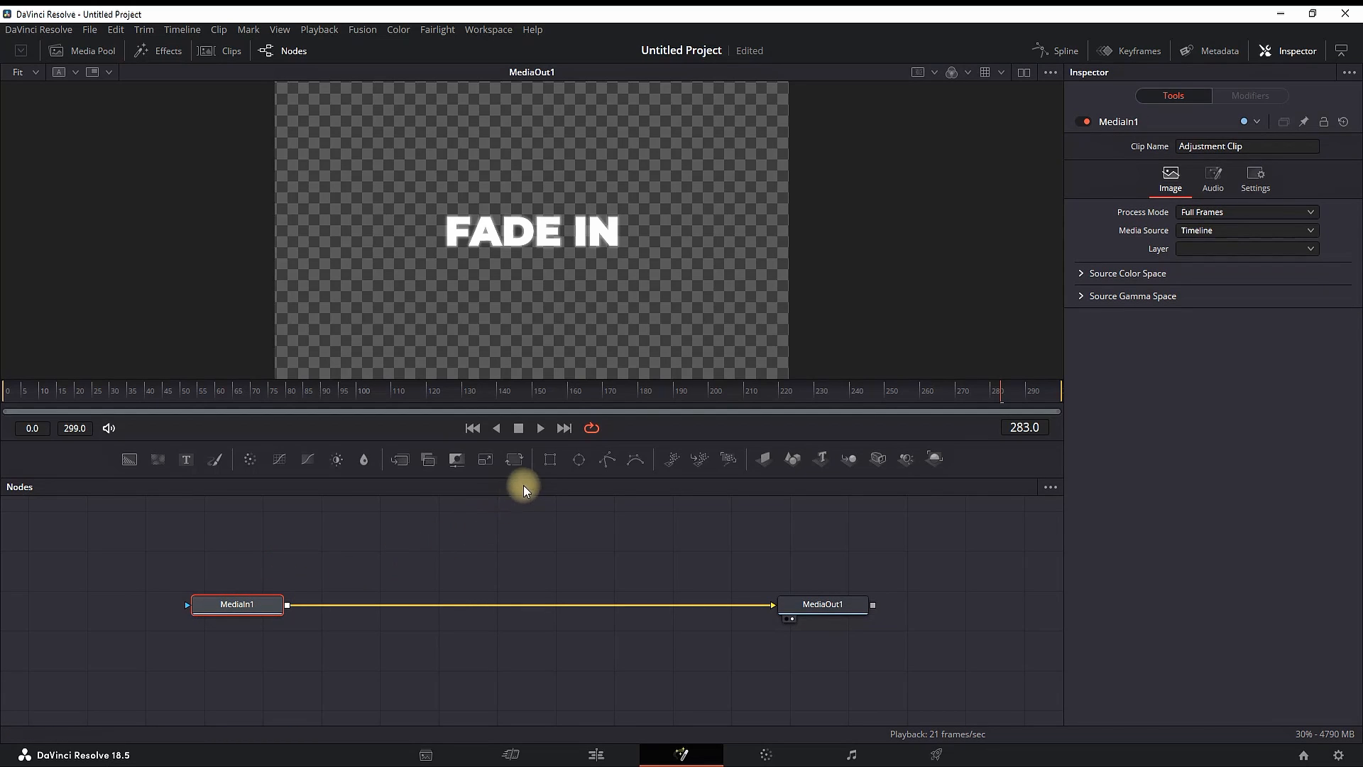
click(550, 459)
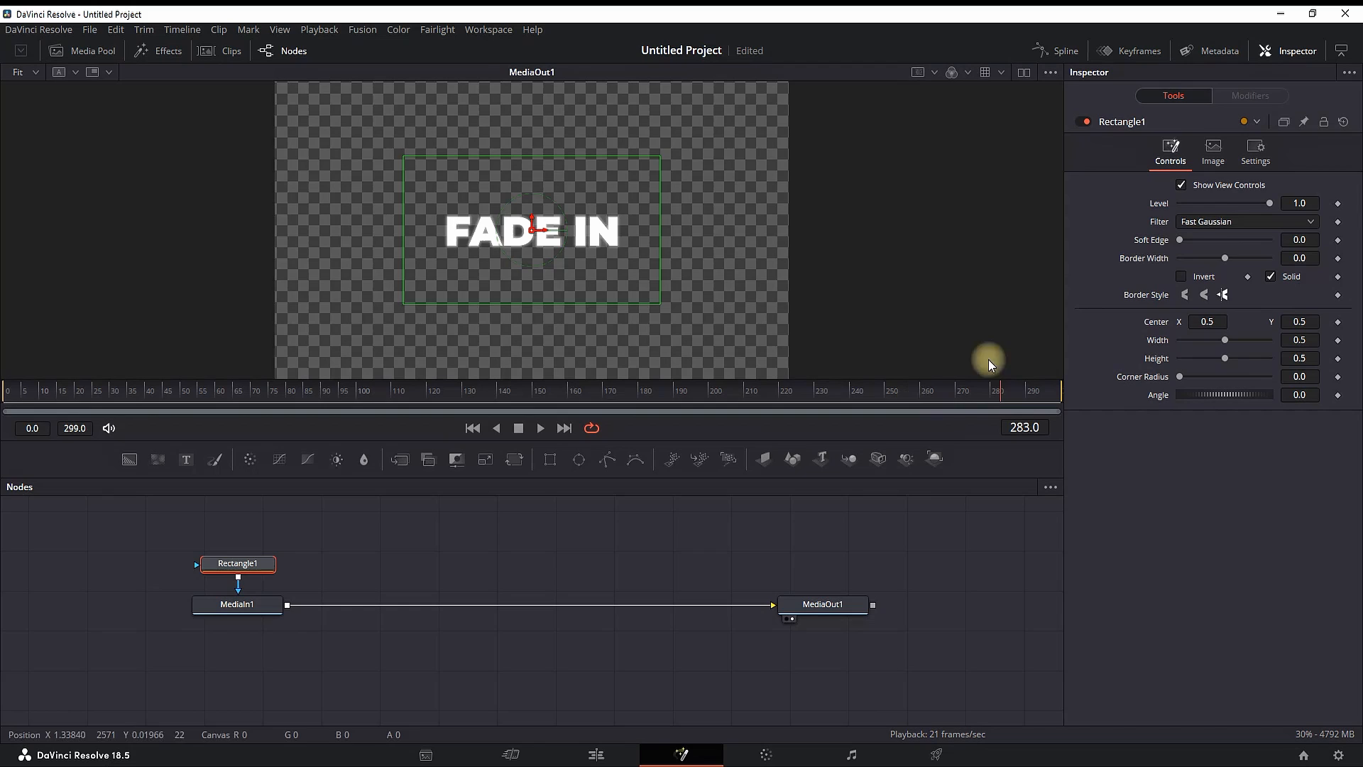
Step: Give Rectangle1 a 0.1 soft edge and keyframe Center X at 0.0 on frame 31
click(1300, 239)
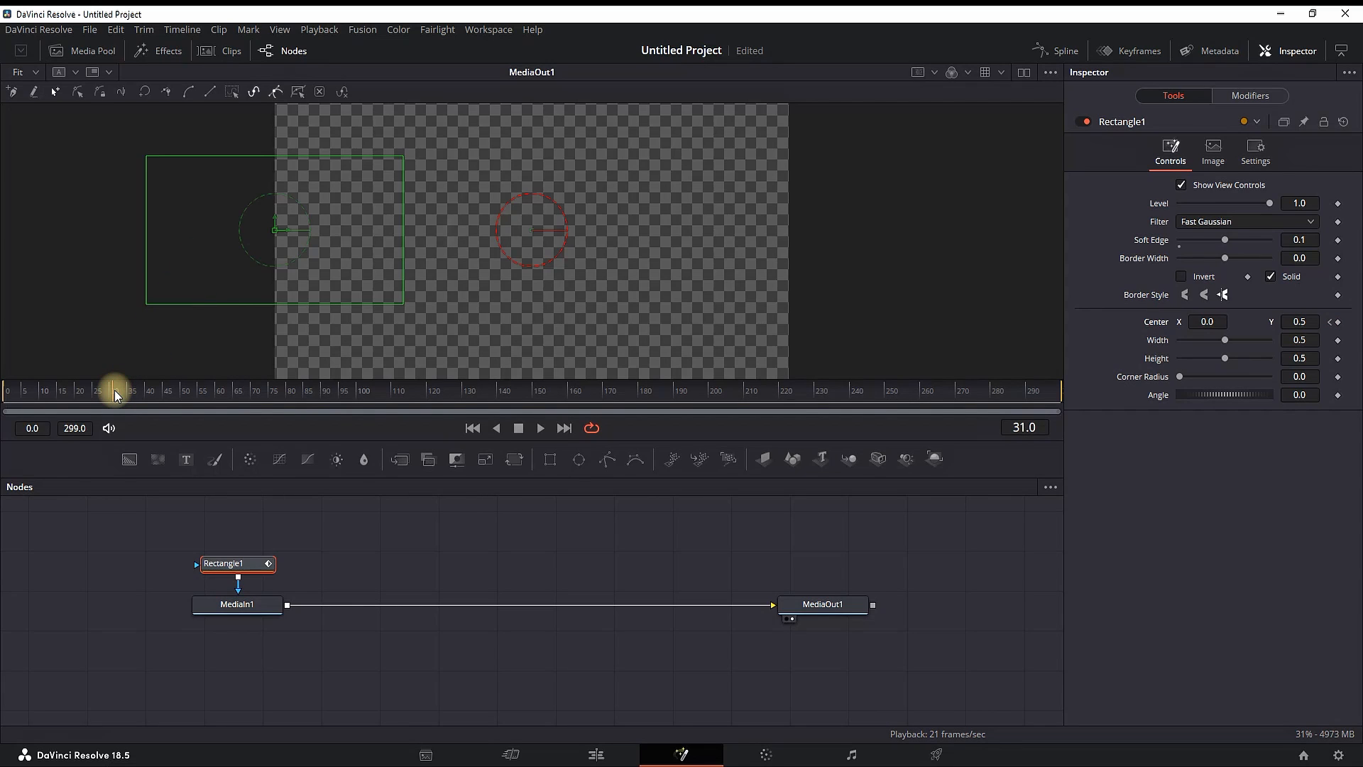
click(1208, 321)
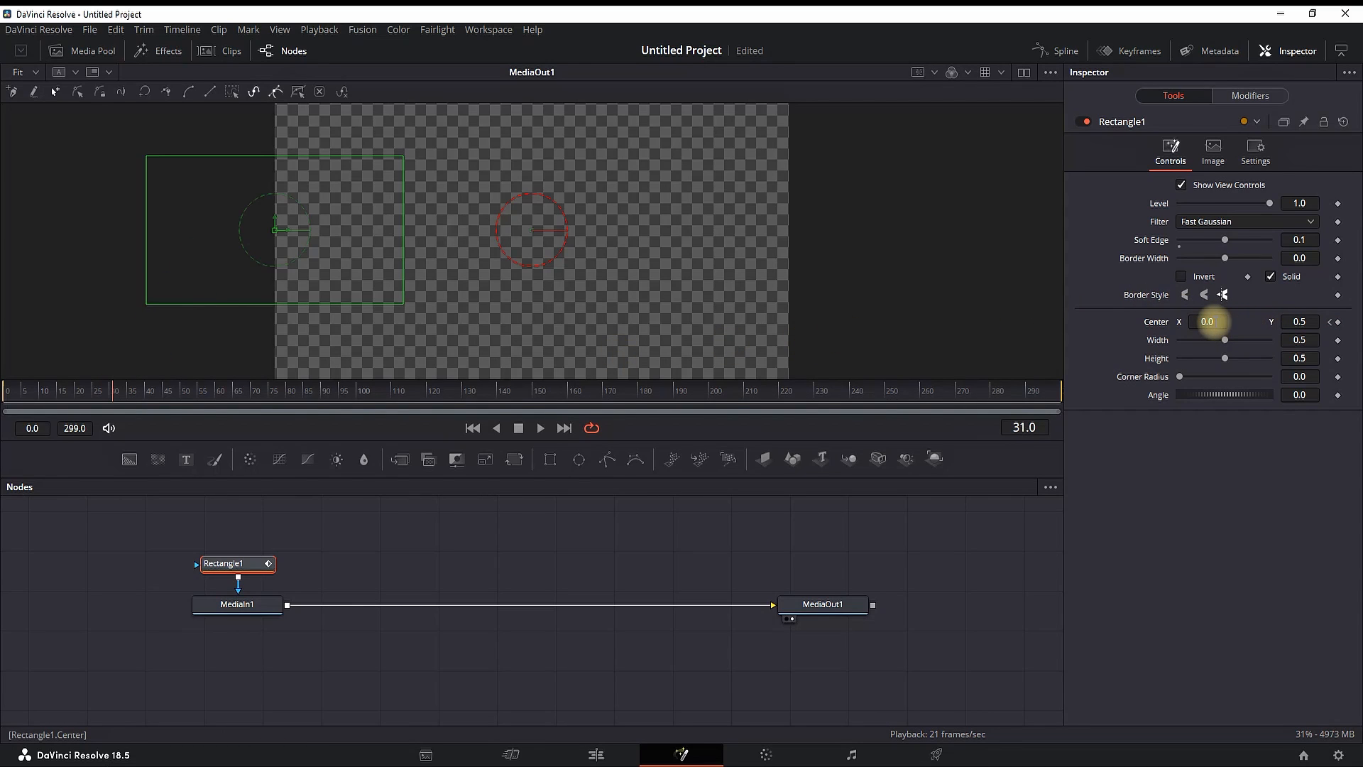
Step: Keyframe Center X to 0.5 at frame 31 and 1.0 at frame 170, then play back
click(1206, 321)
text(0.5)
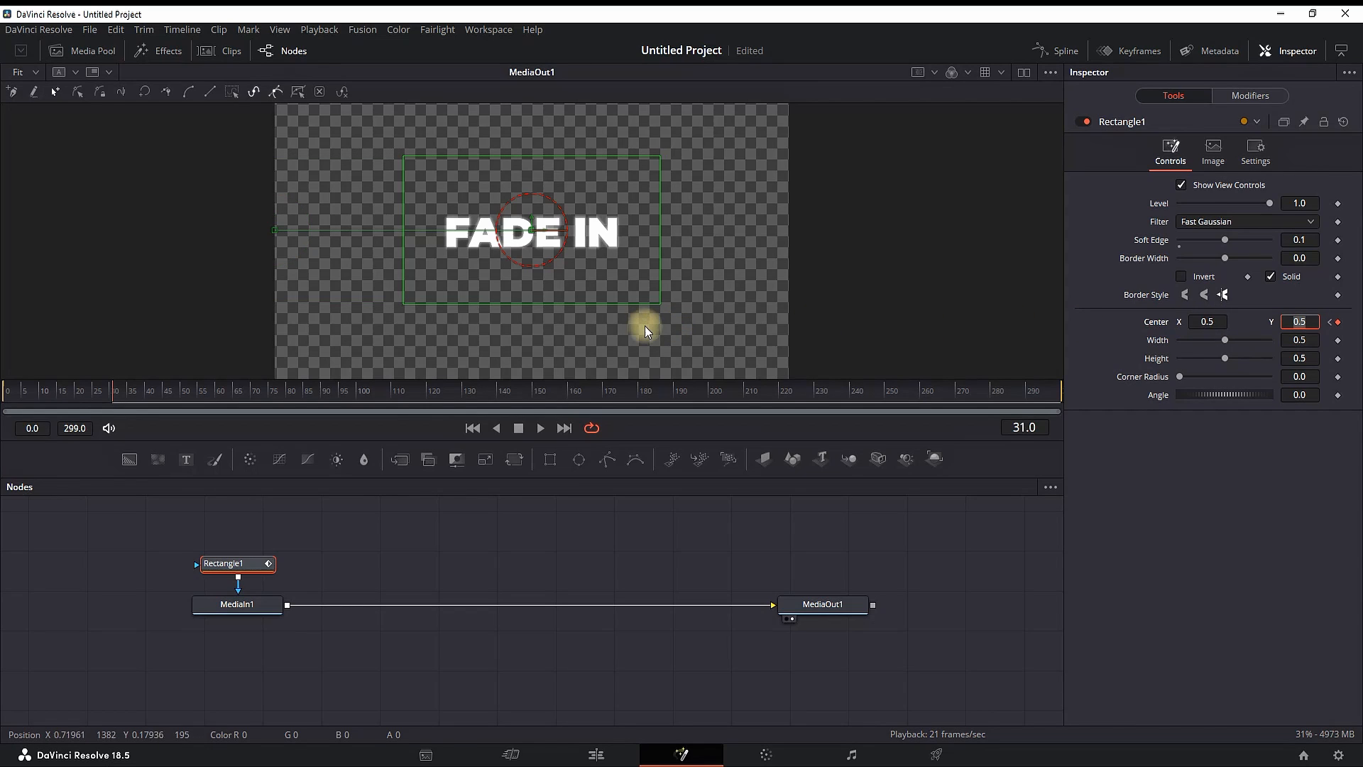
mouse_move(355, 393)
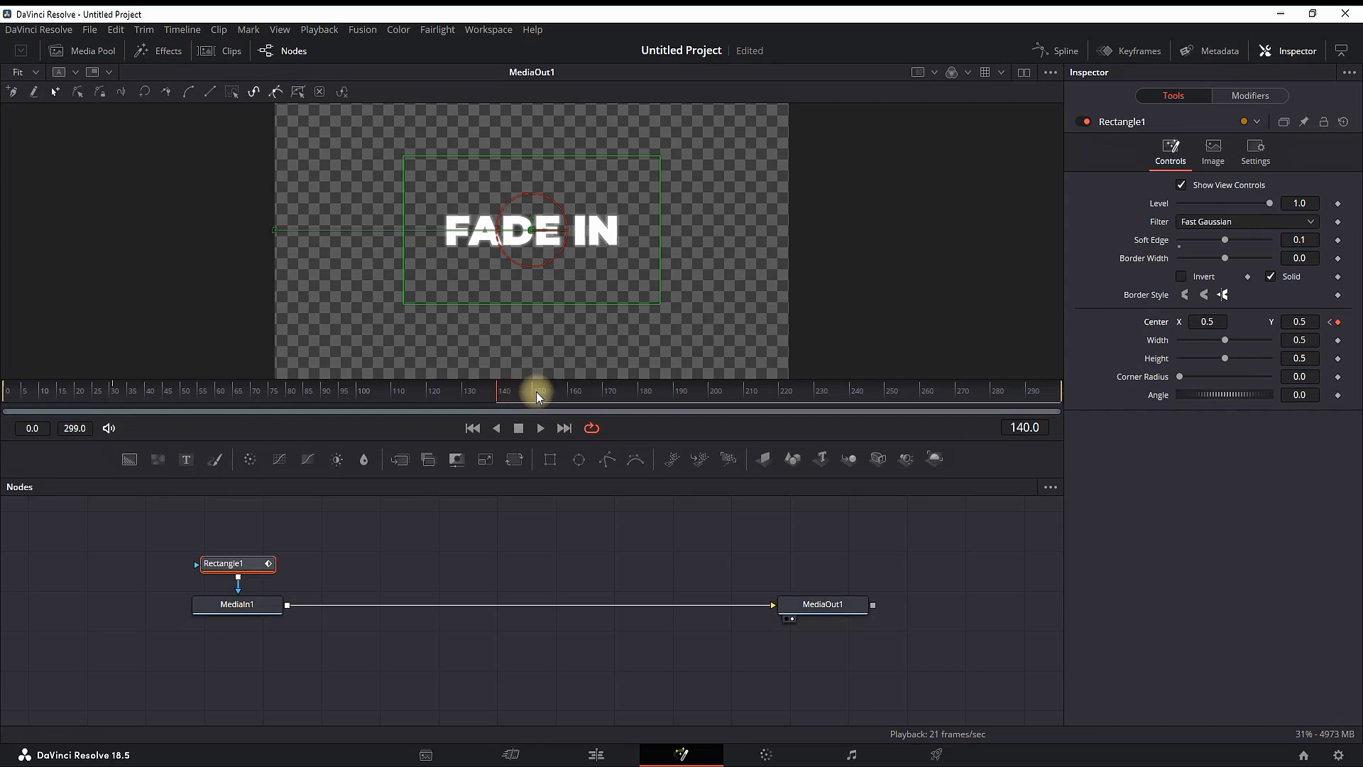
drag(537, 391, 609, 391)
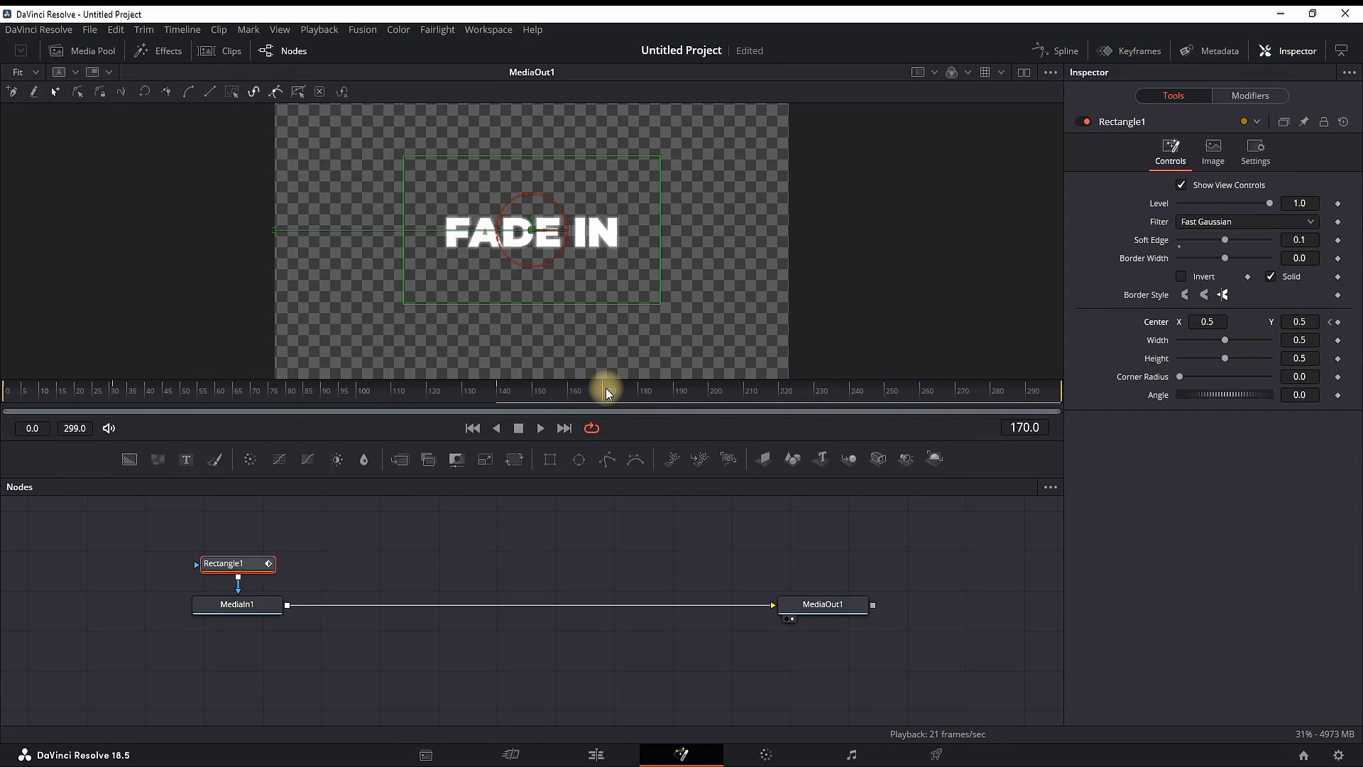
click(1207, 321)
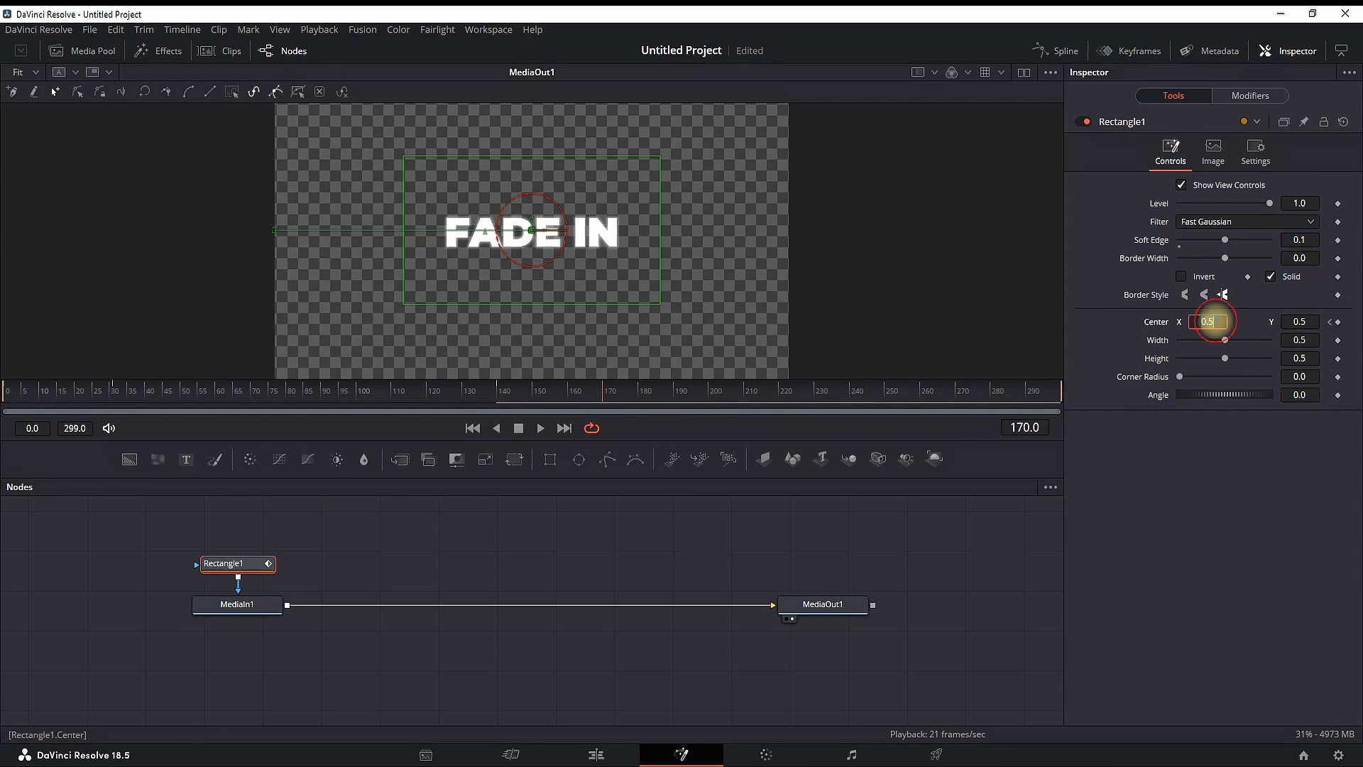
text(1.0)
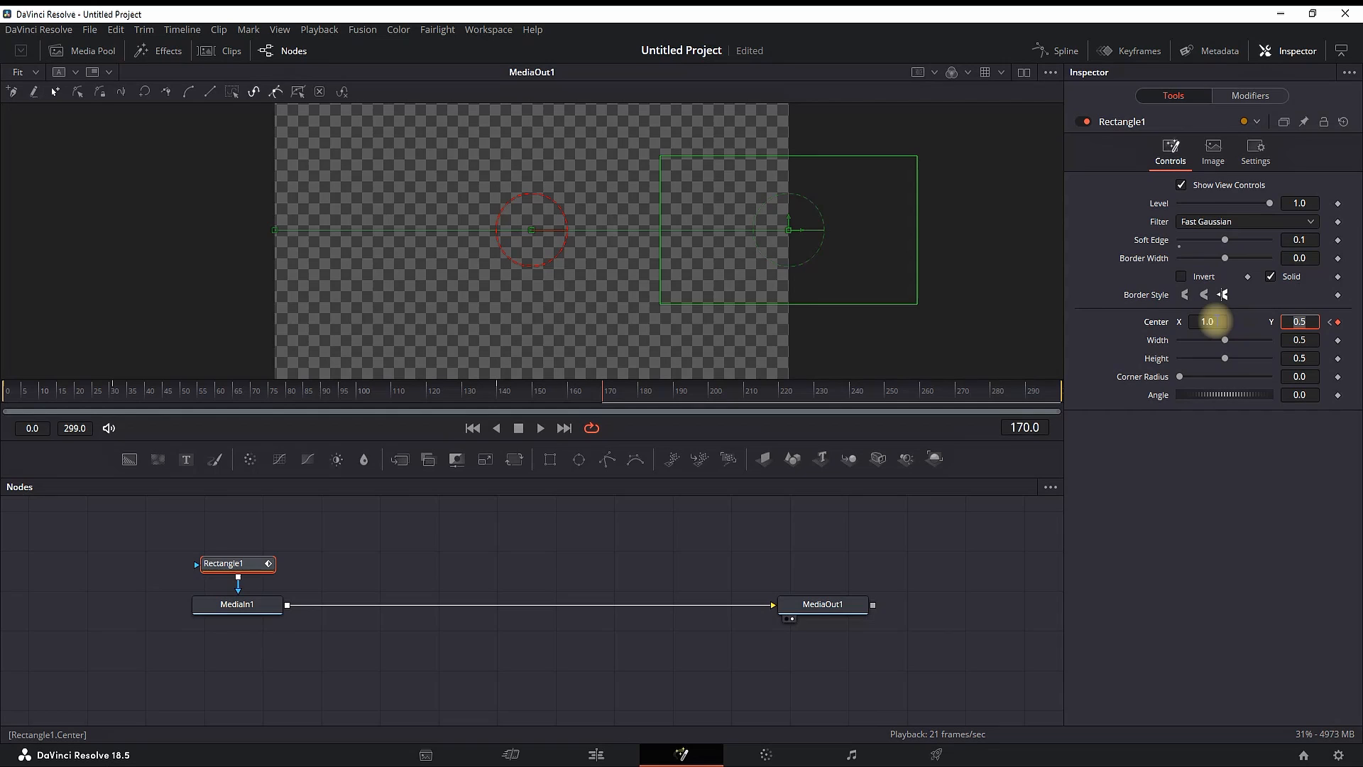
mouse_move(57, 409)
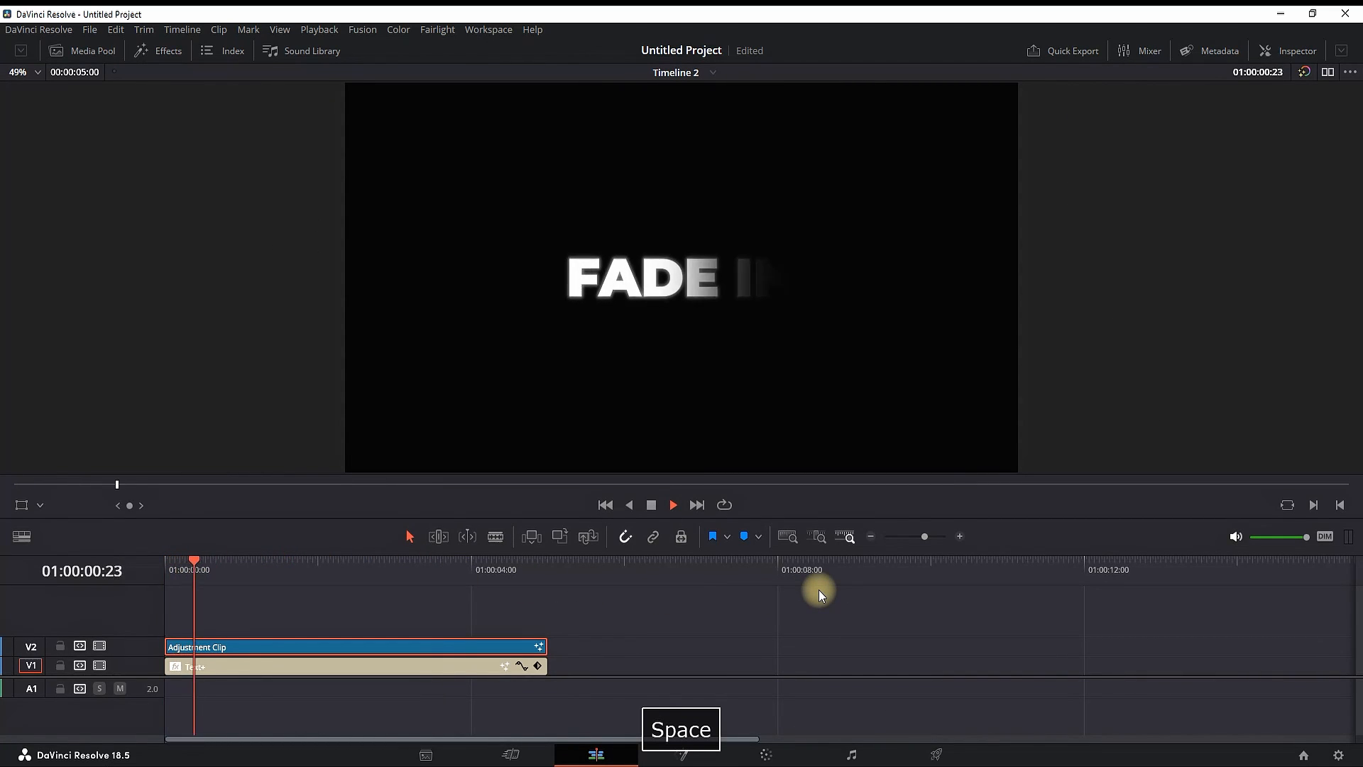
key(space)
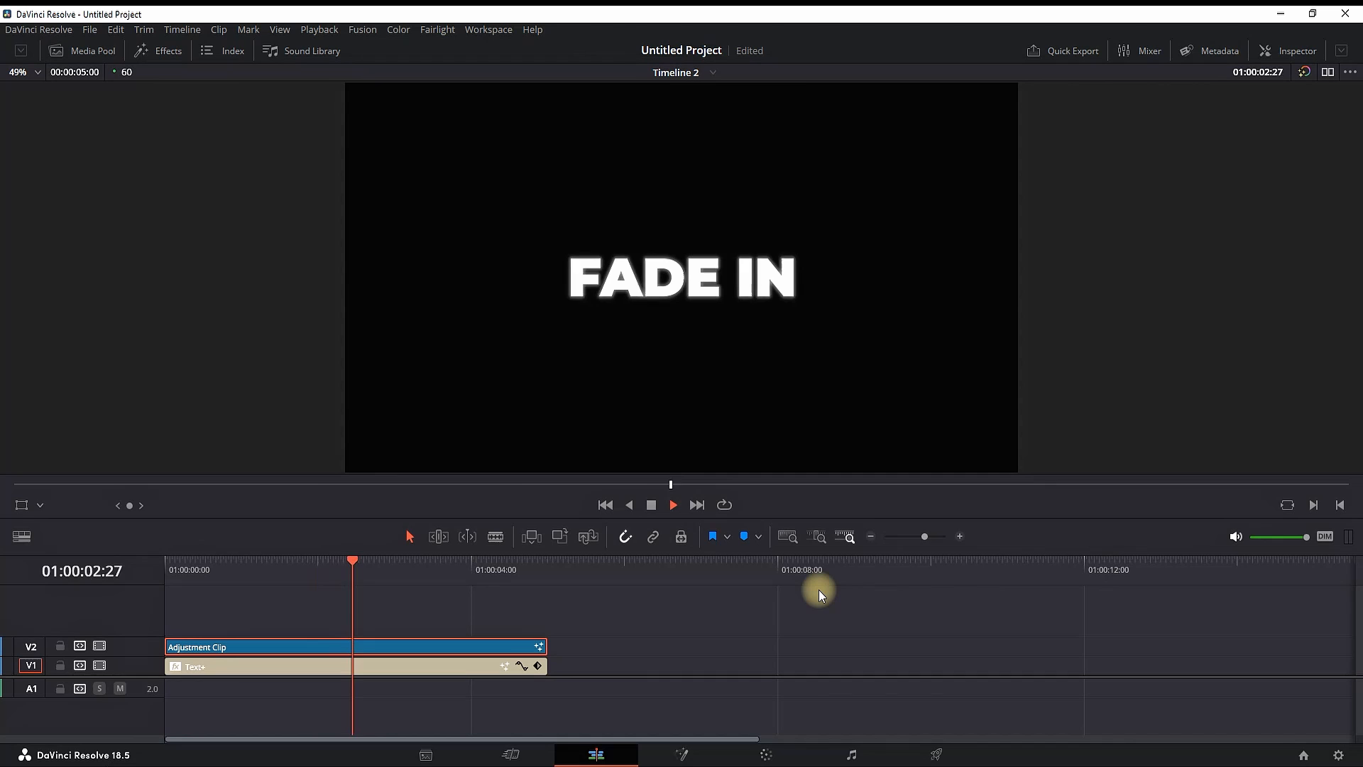